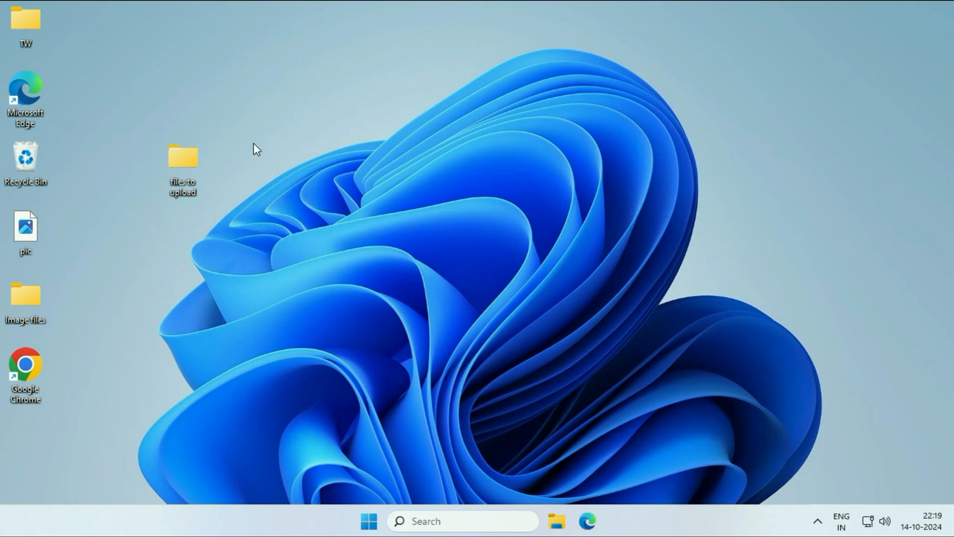
mouse_move(236, 117)
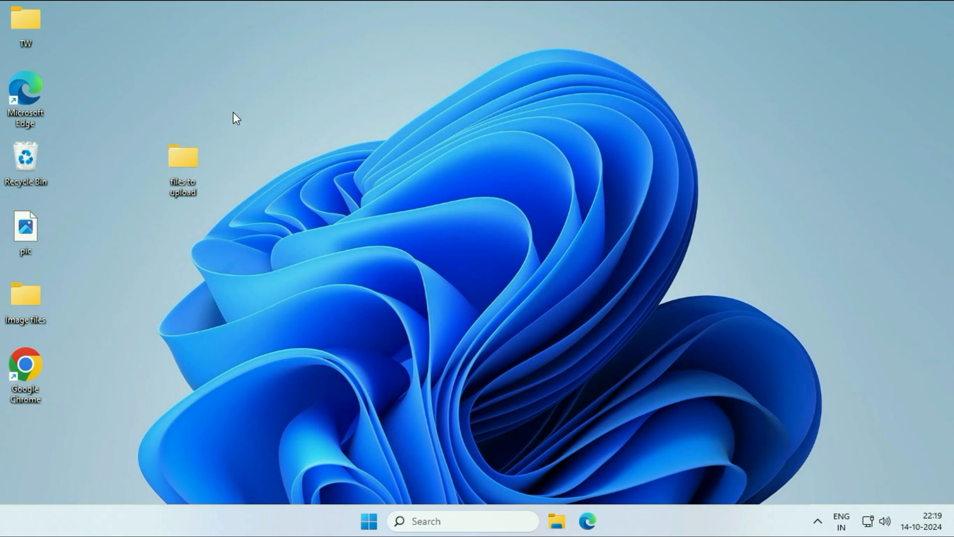
mouse_move(201, 167)
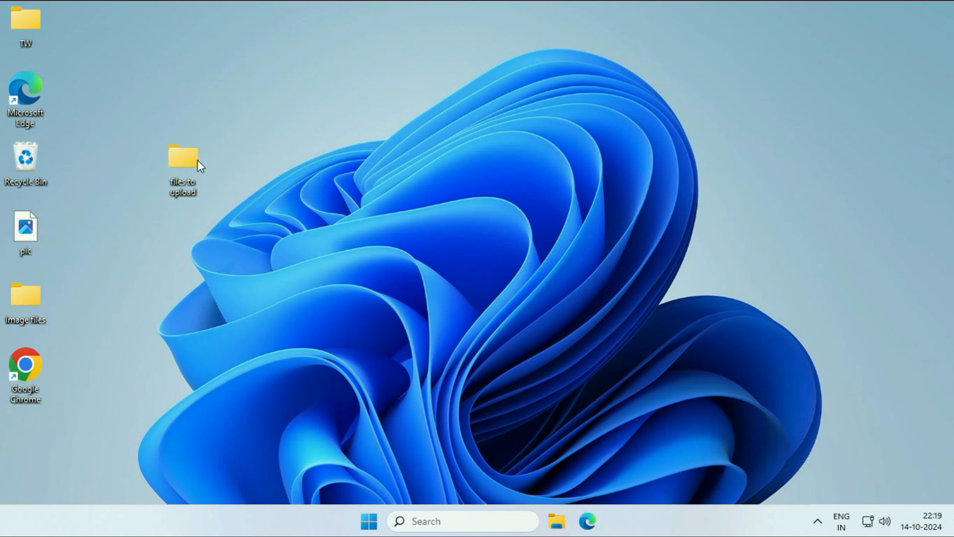
Attempt to open the 'files to upload' folder and continue past the permission prompt, ending in access denied
double_click(183, 157)
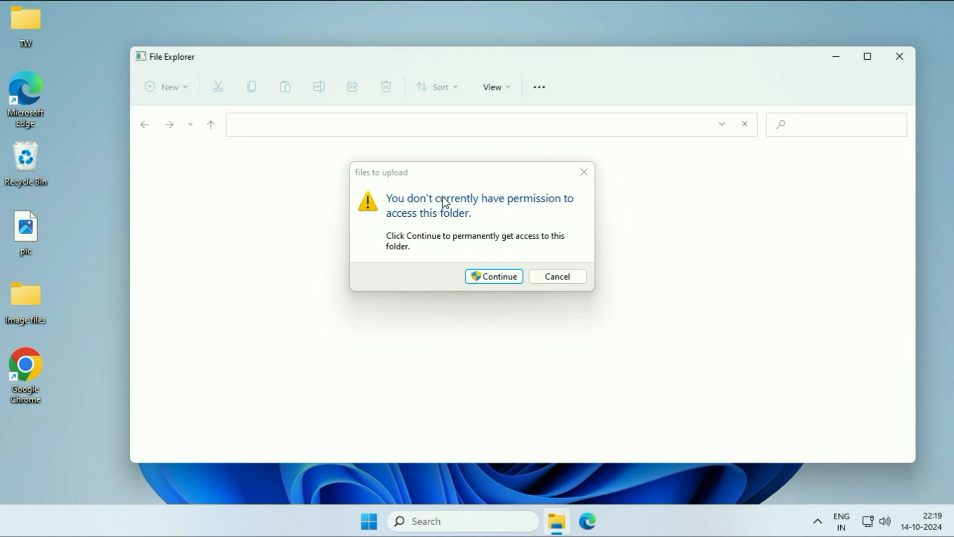
mouse_move(458, 199)
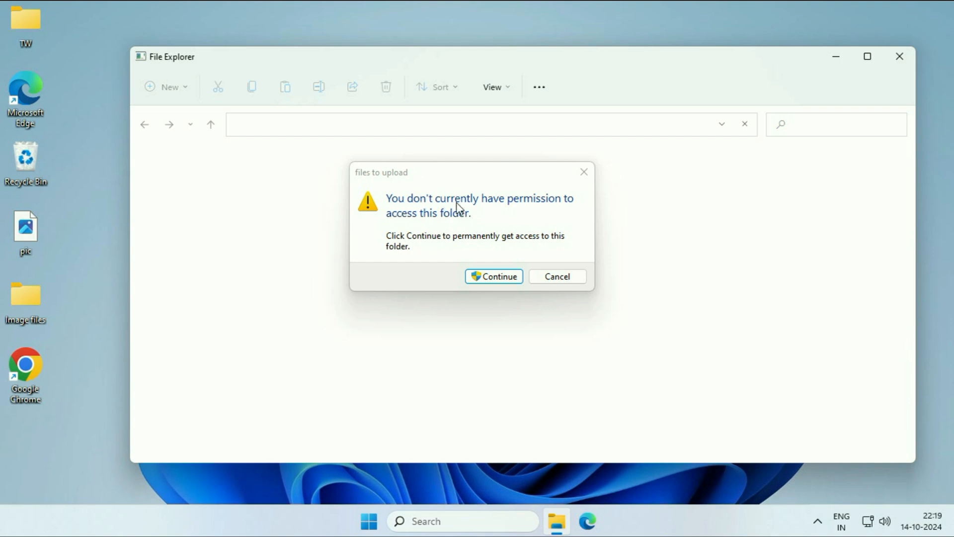
mouse_move(513, 218)
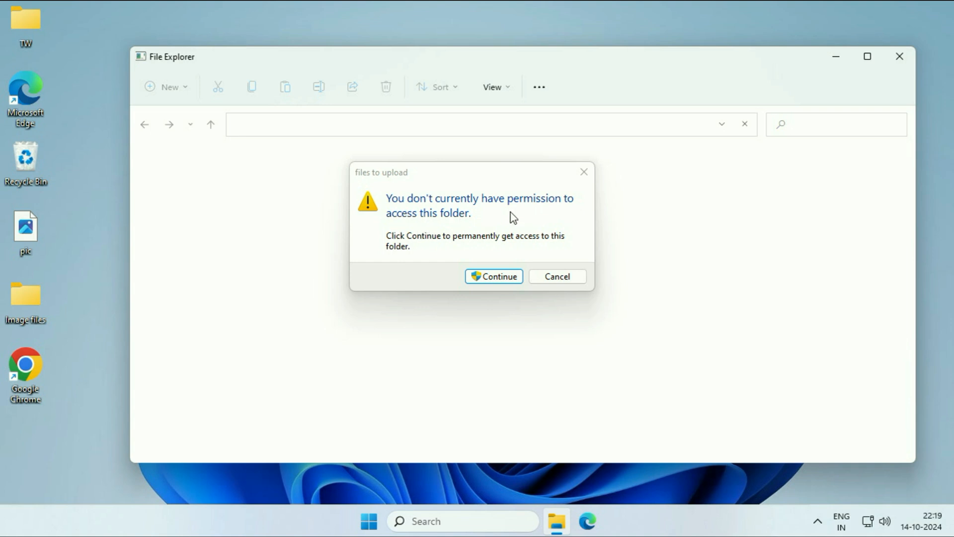
click(493, 275)
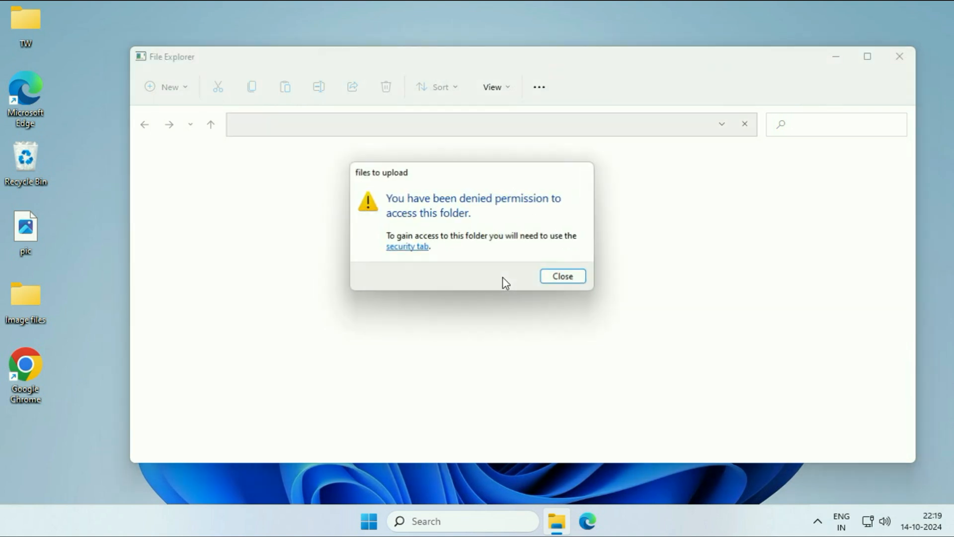
mouse_move(400, 210)
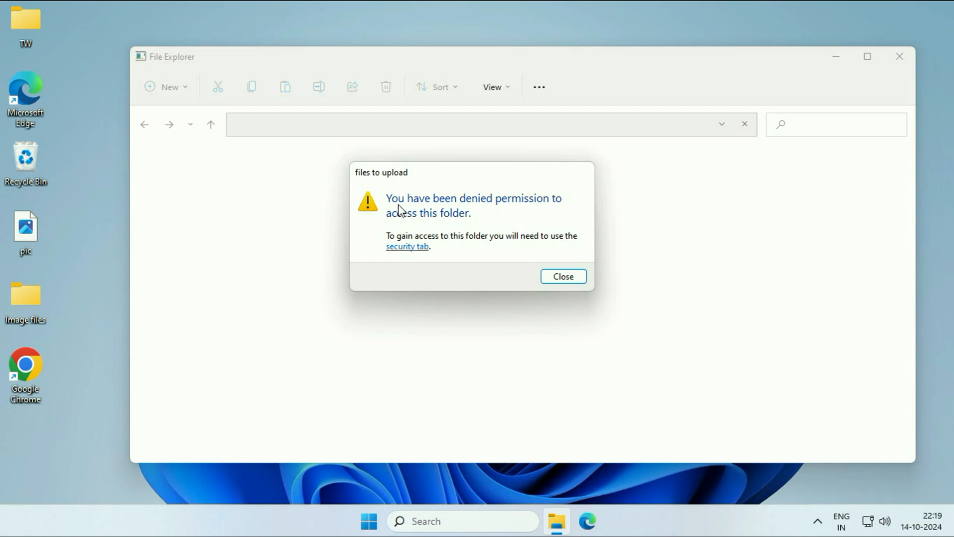
mouse_move(525, 208)
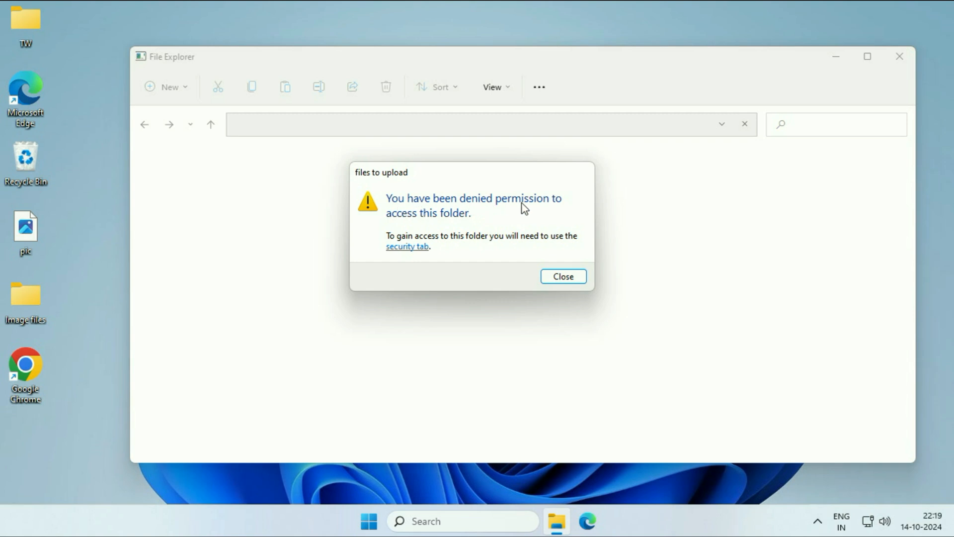
Dismiss the denial and attempt to delete the folder, which fails needing administrator permission
click(562, 277)
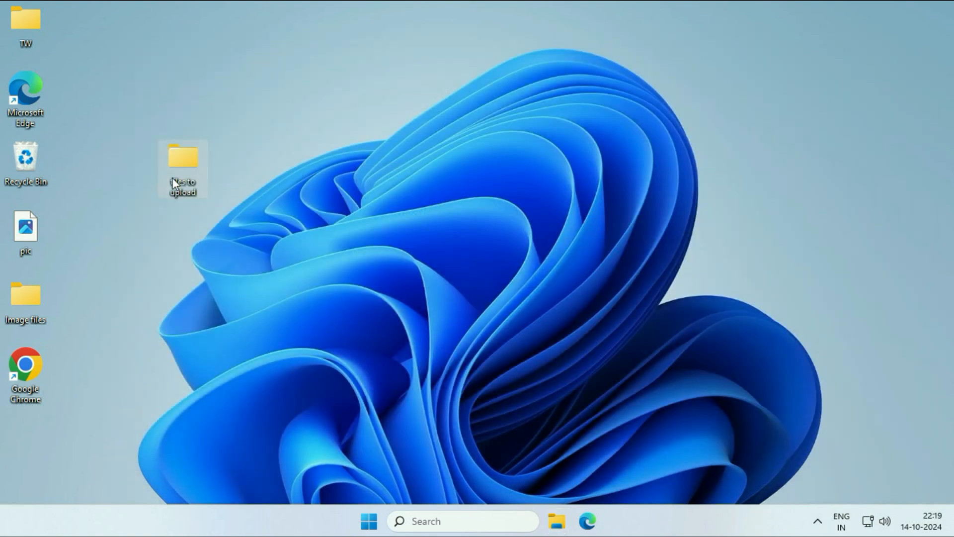
right_click(182, 169)
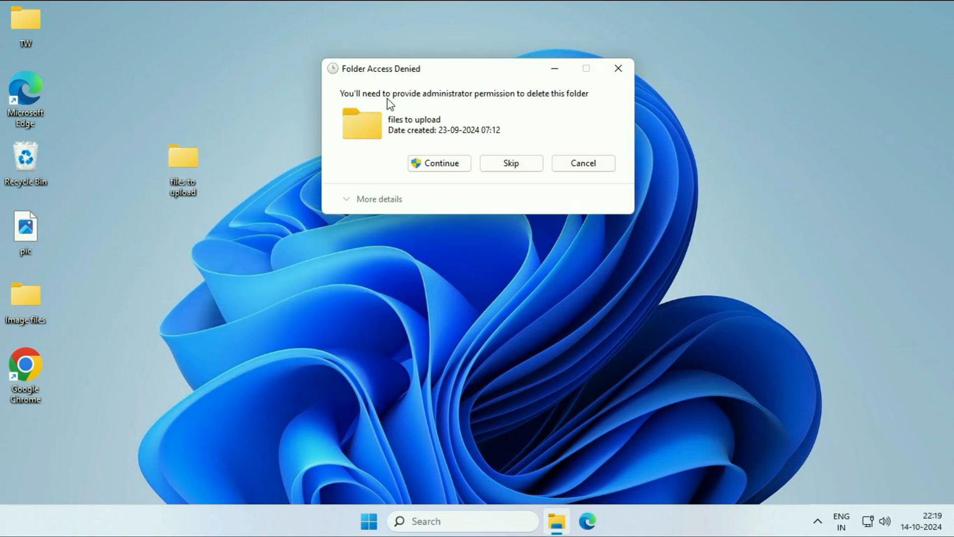
mouse_move(429, 99)
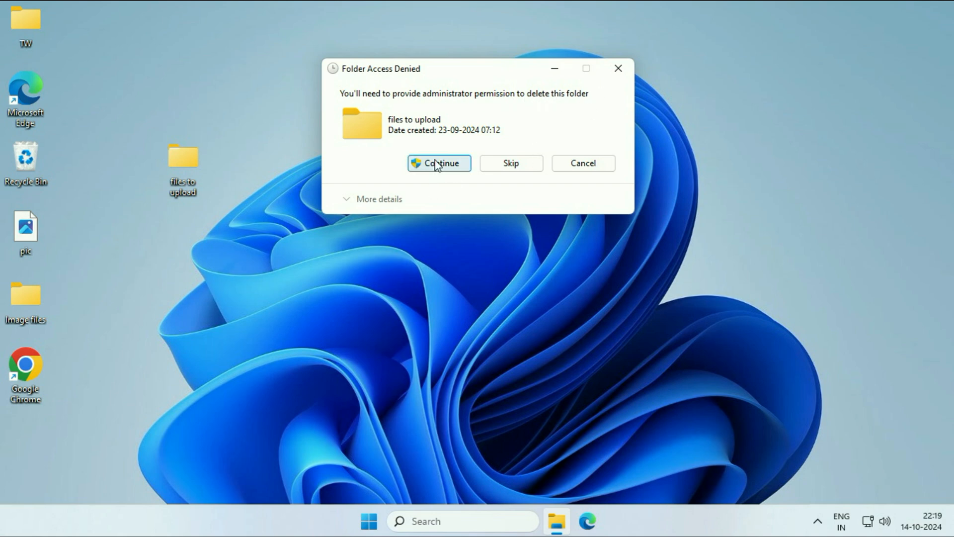
click(438, 163)
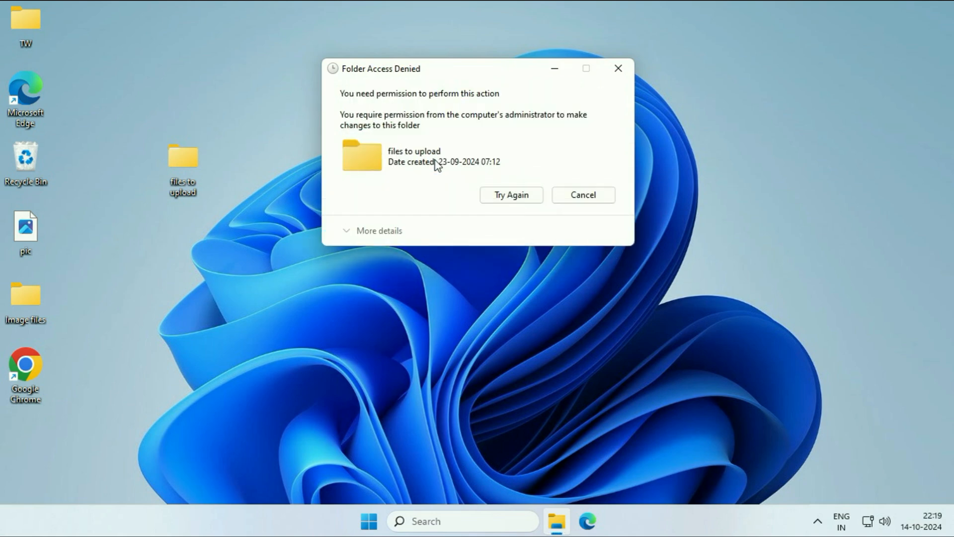
mouse_move(382, 77)
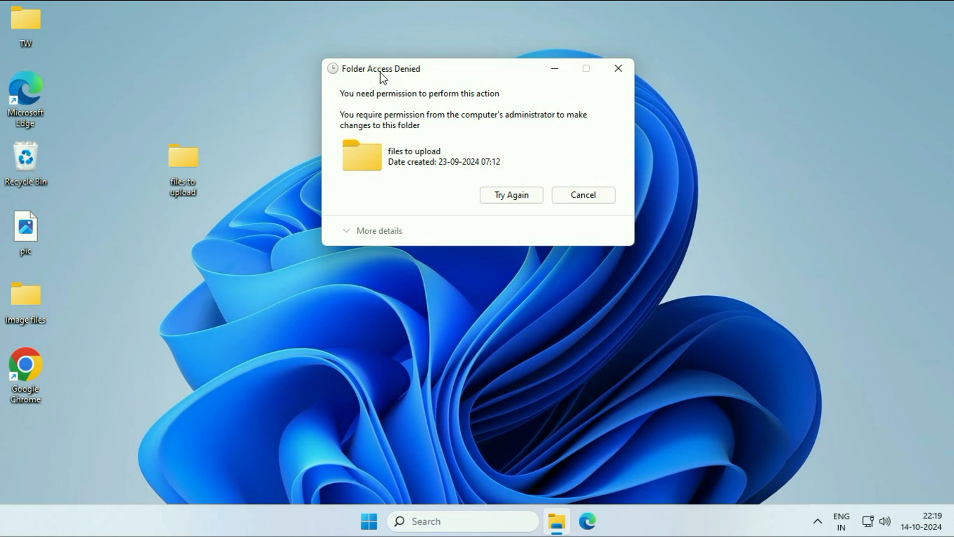
mouse_move(636, 56)
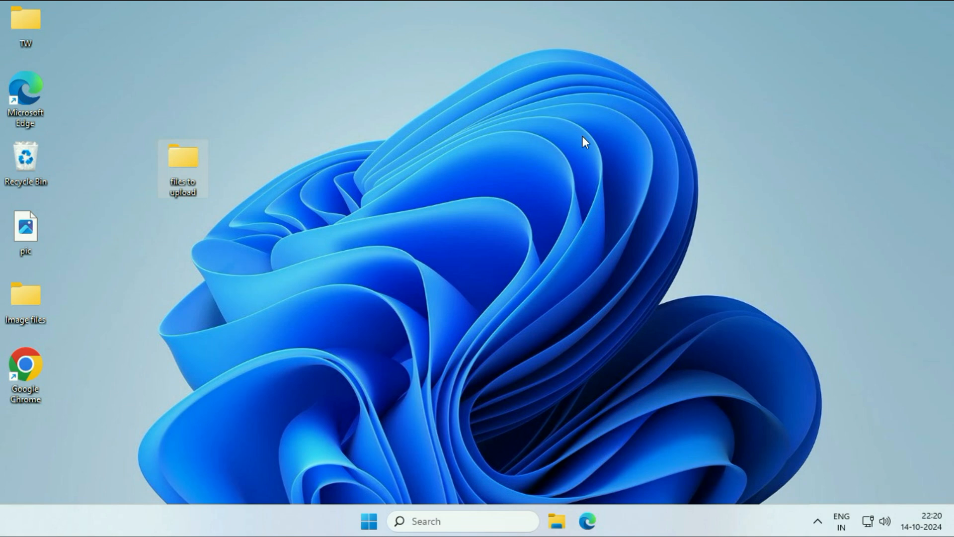
mouse_move(183, 164)
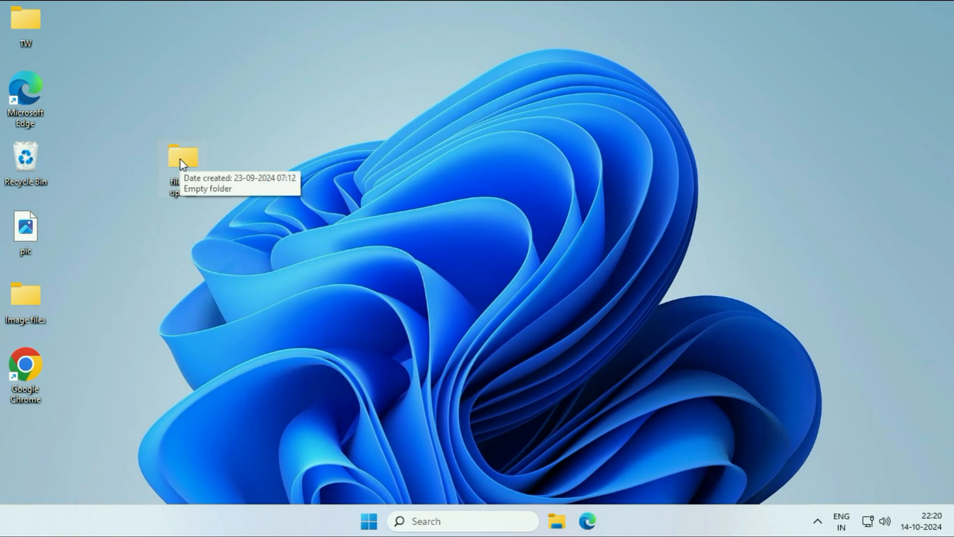
Reach the folder's Advanced Security Settings via Properties > Security, showing the owner cannot be displayed
right_click(183, 157)
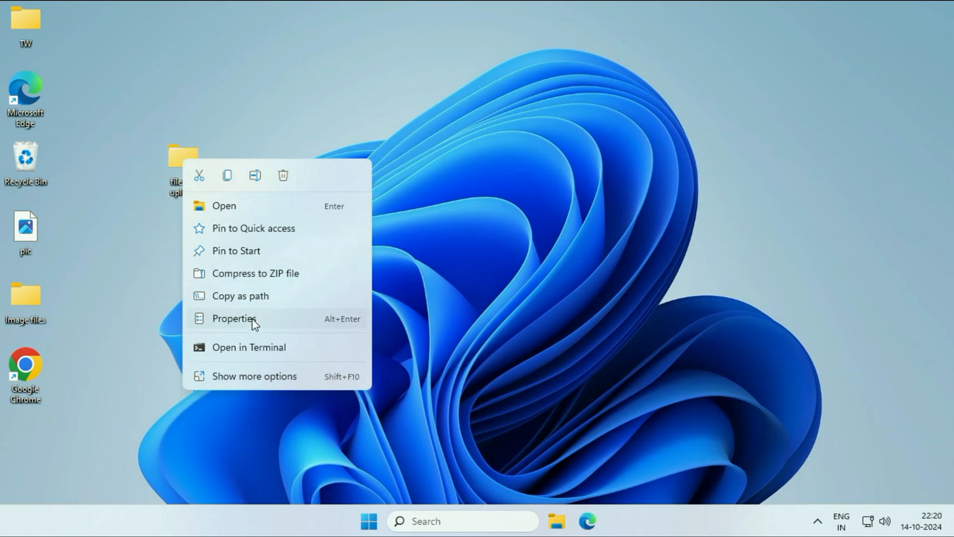
click(234, 318)
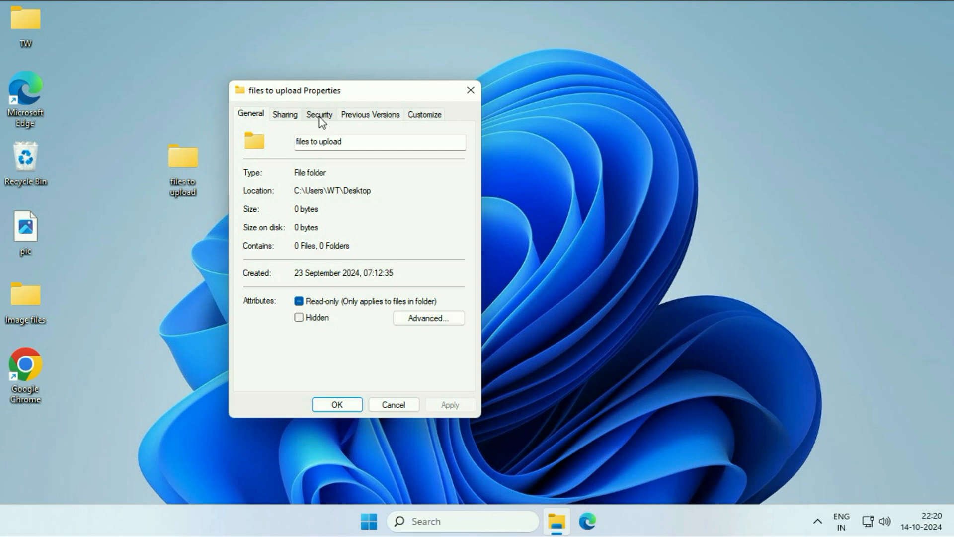
click(318, 114)
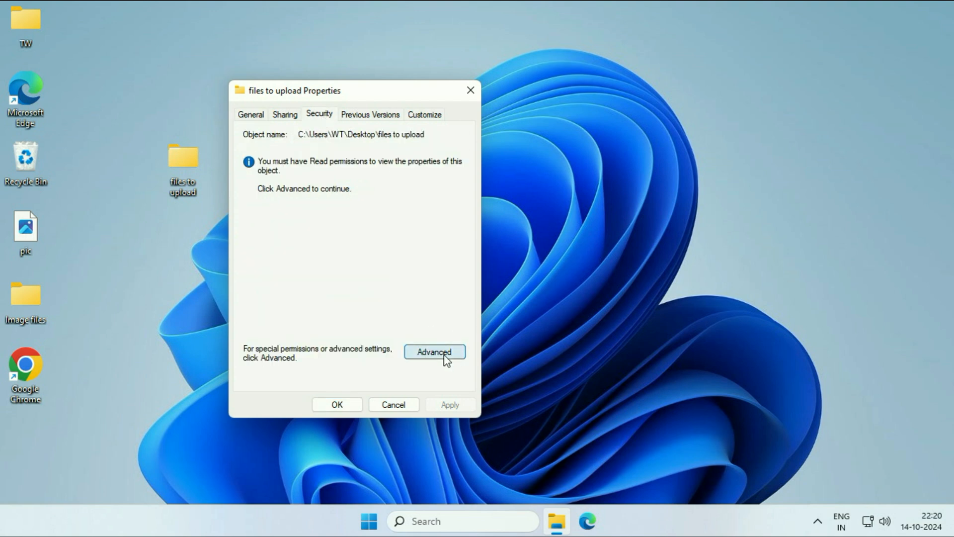
click(435, 352)
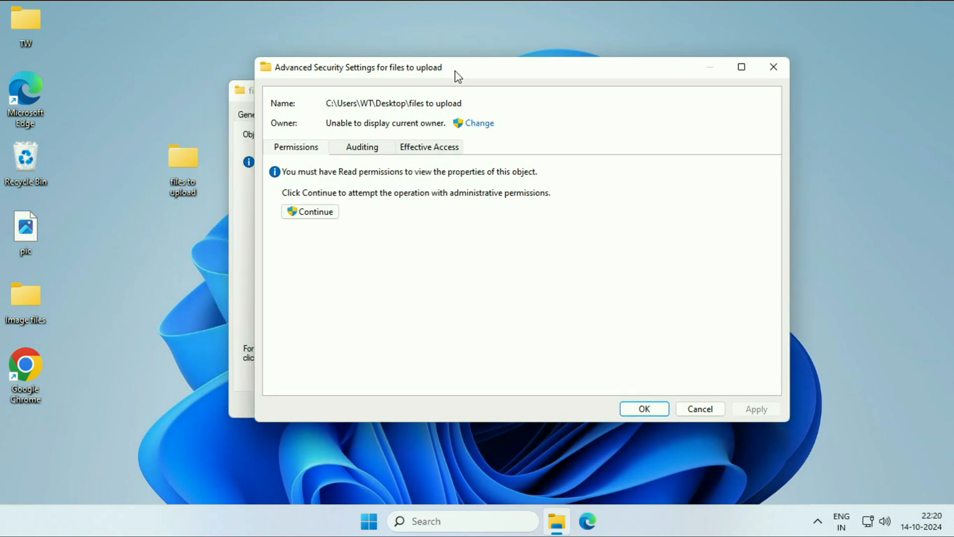
mouse_move(479, 123)
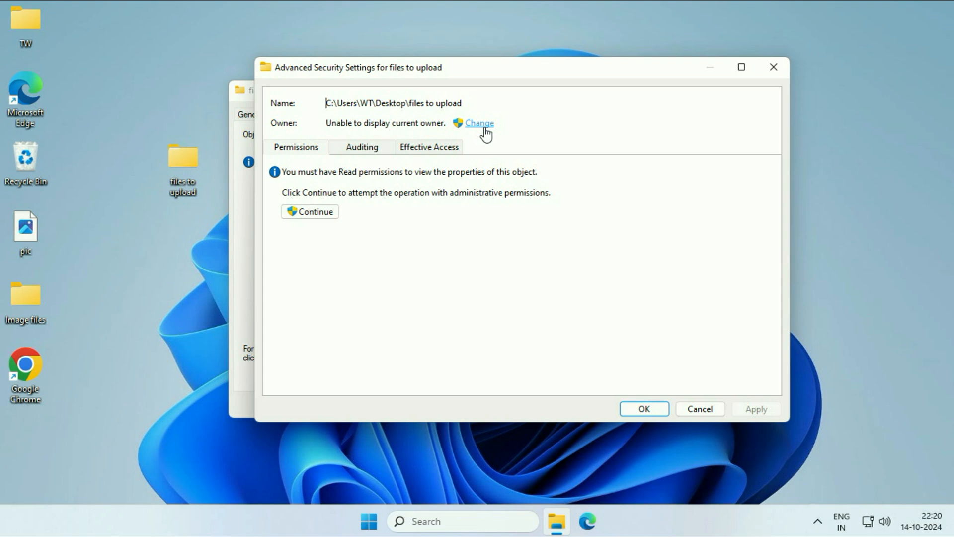
Begin changing the owner and run Find Now to list all local users and groups
click(479, 124)
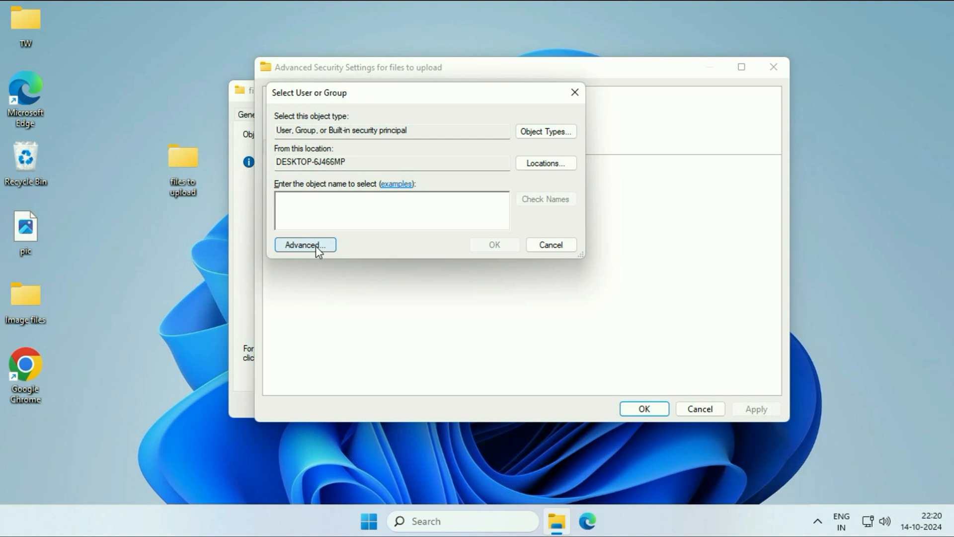
click(304, 245)
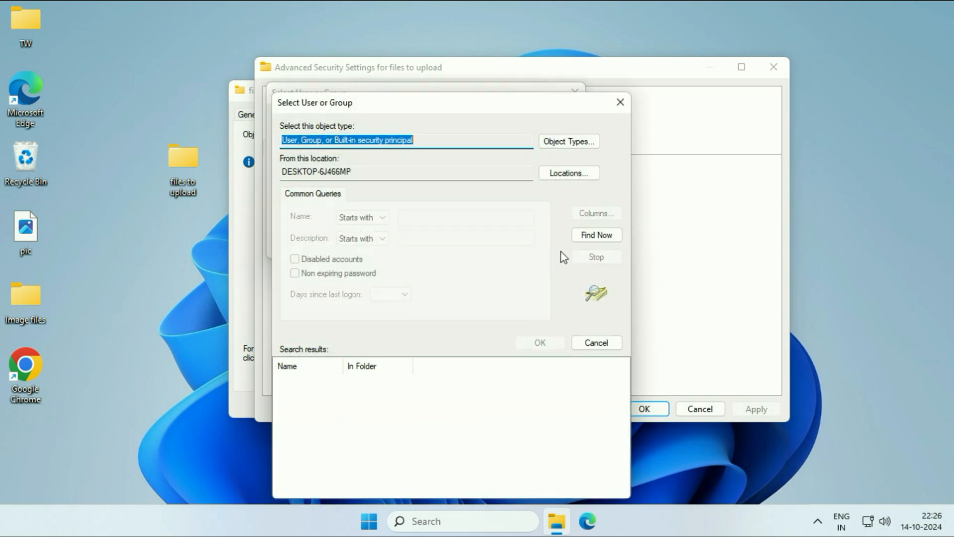
click(595, 235)
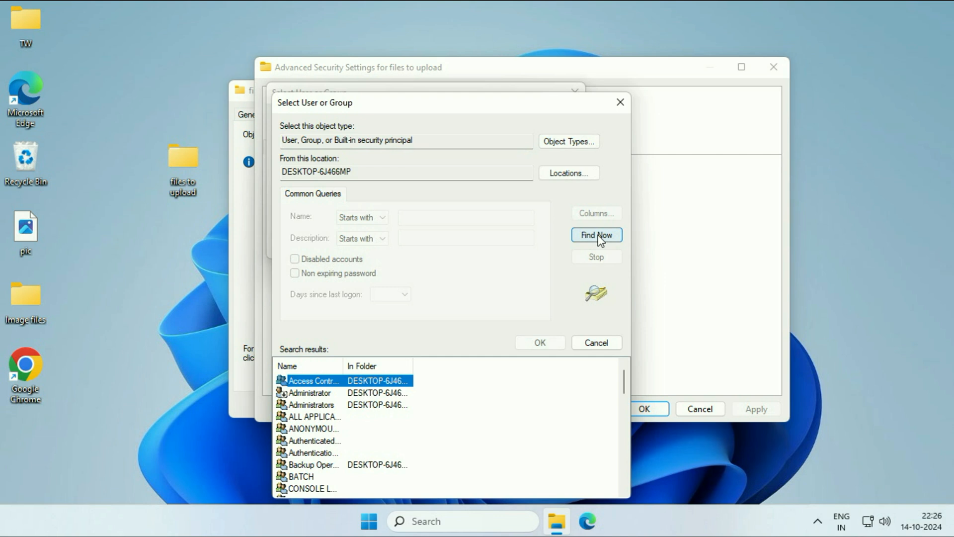
click(595, 235)
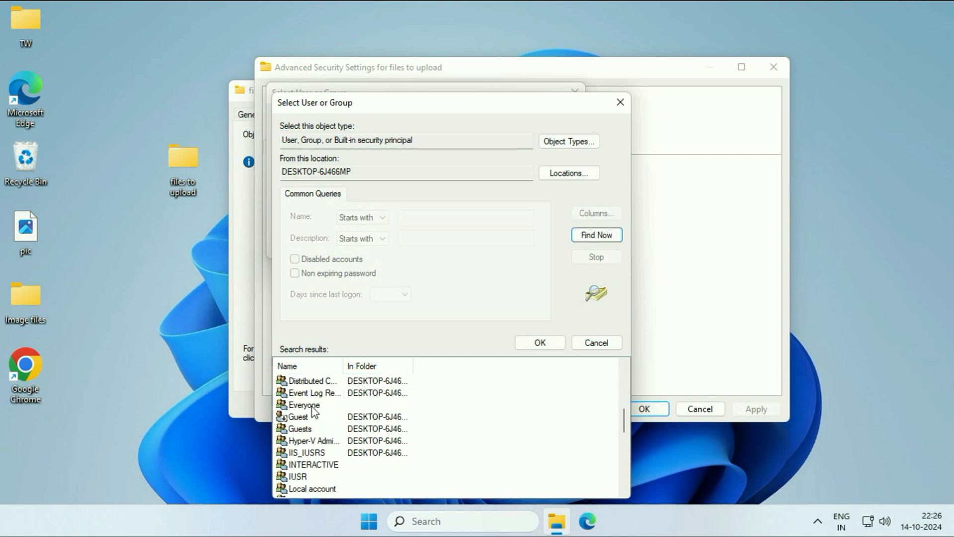
scroll(down, 3)
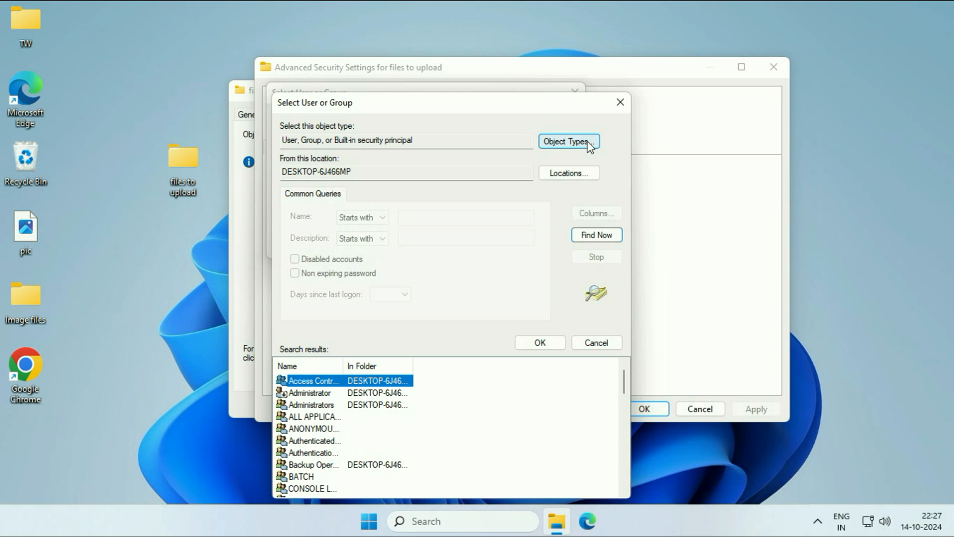
Limit Object Types to Users only and re-run the search to list just user accounts
click(568, 141)
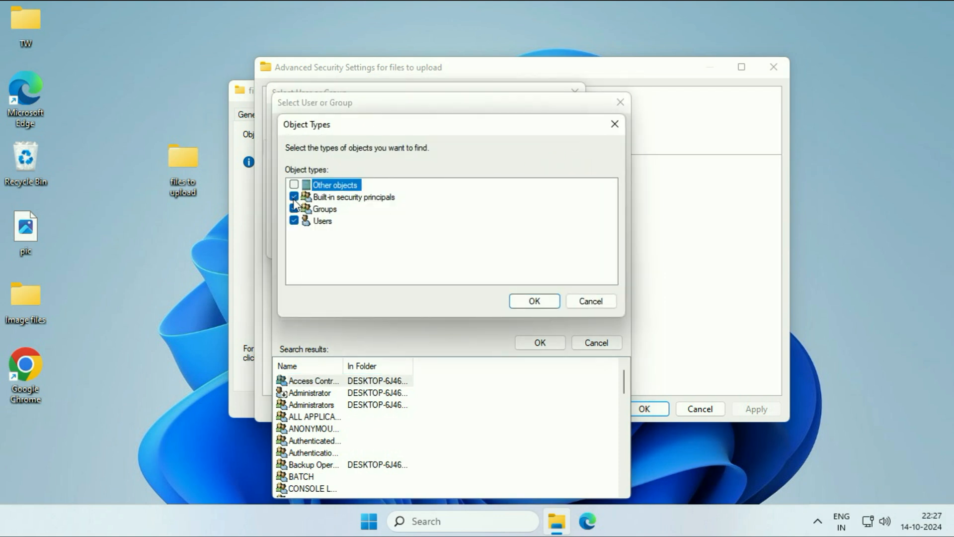
click(294, 197)
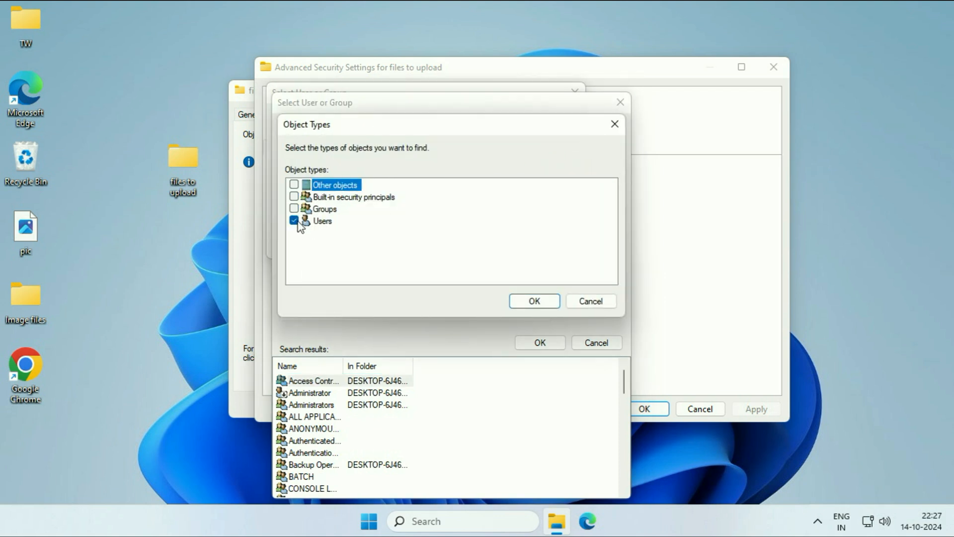
click(534, 300)
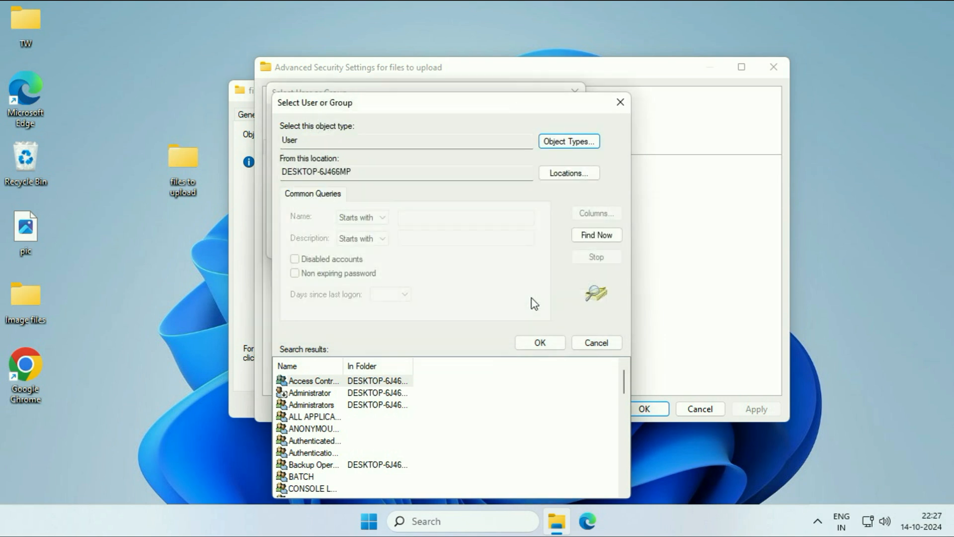
mouse_move(367, 403)
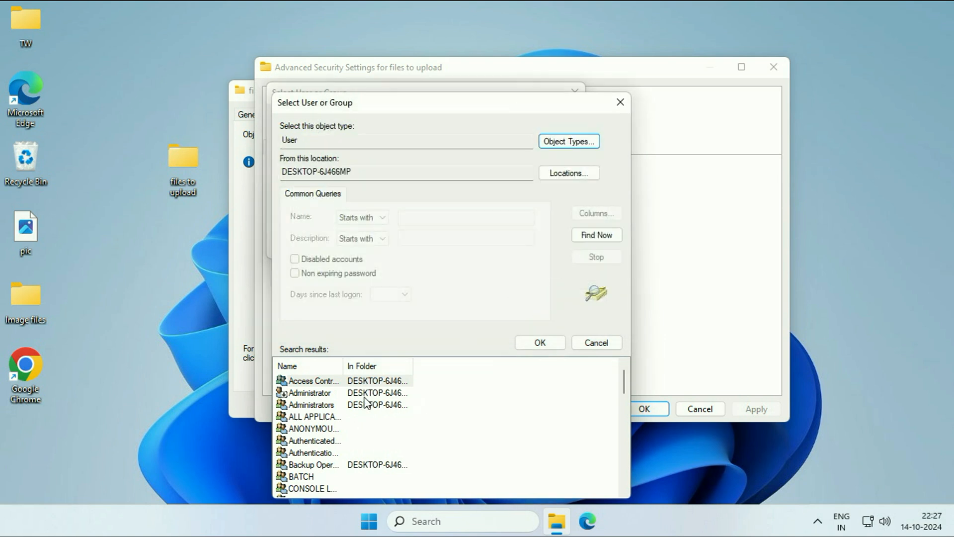
click(595, 235)
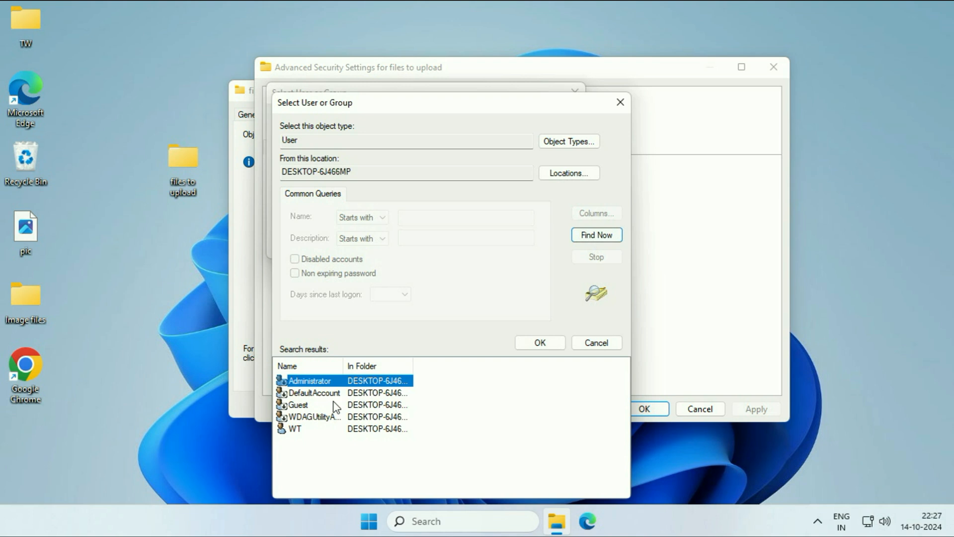
mouse_move(321, 404)
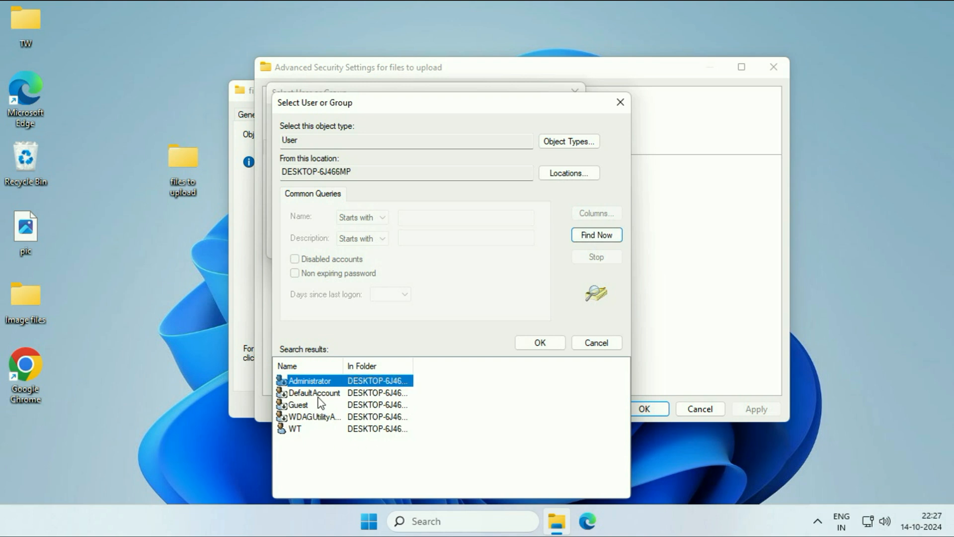
mouse_move(300, 433)
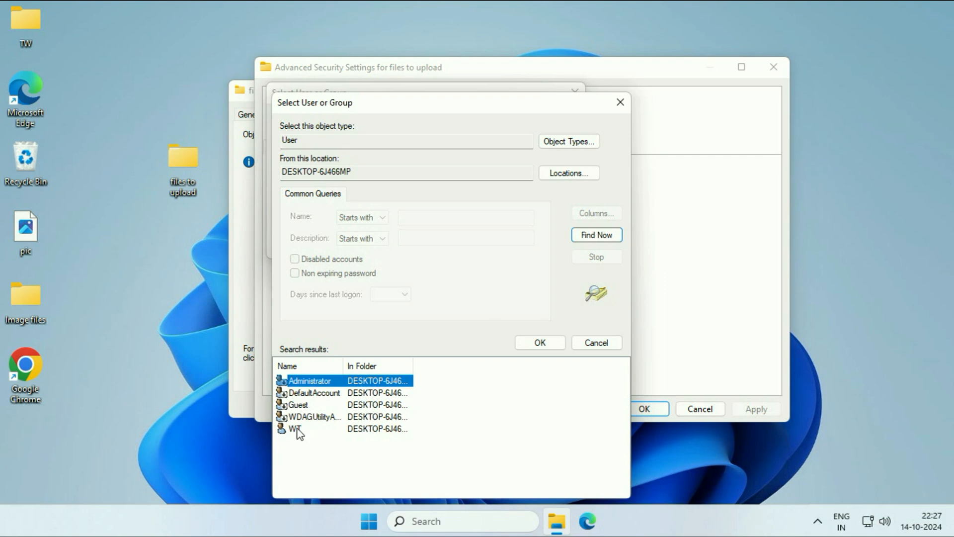
Select the WT account as the new owner, apply it, and acknowledge the Windows Security notice
click(298, 428)
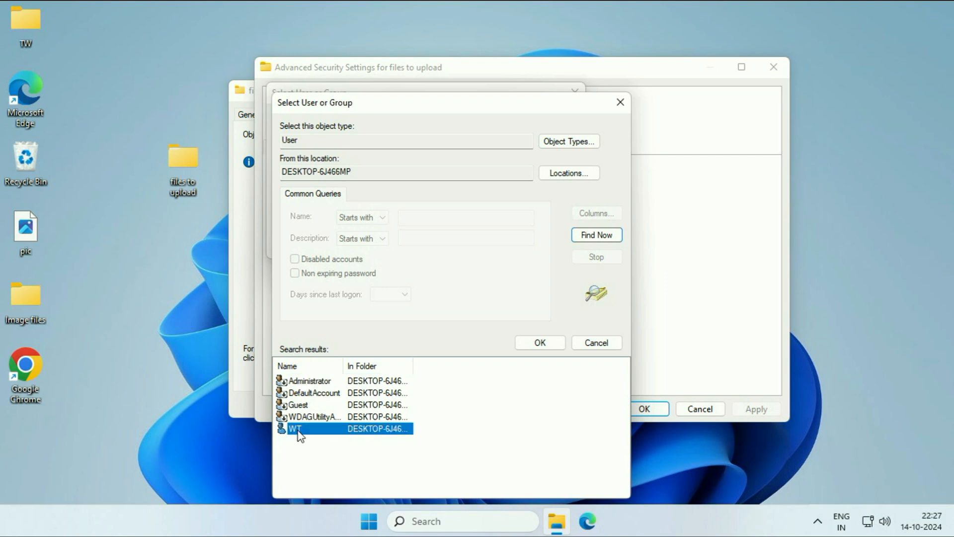
mouse_move(538, 342)
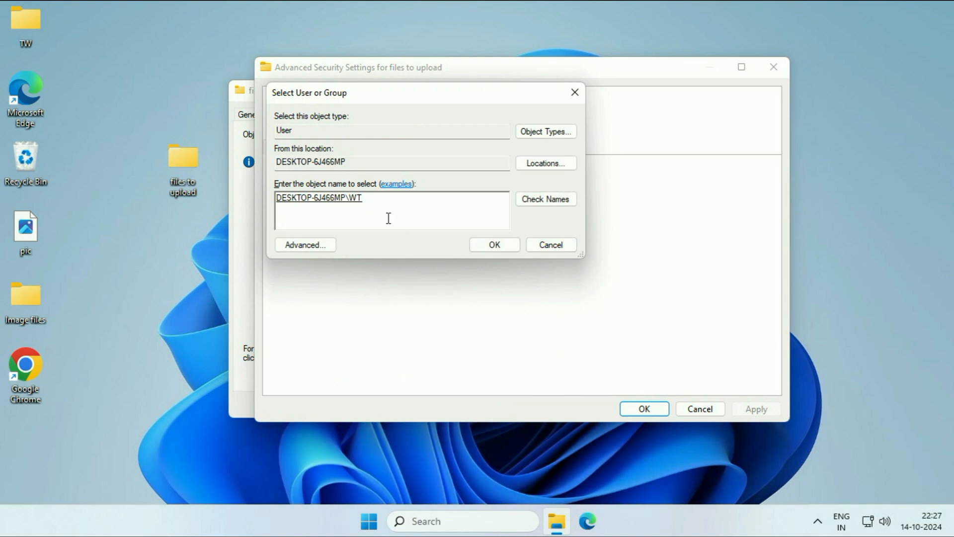
click(494, 245)
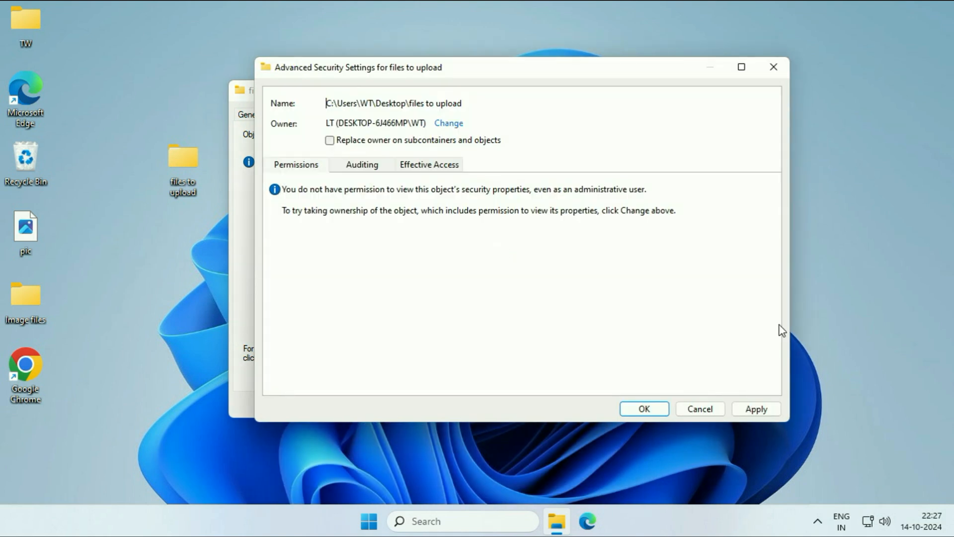
click(448, 123)
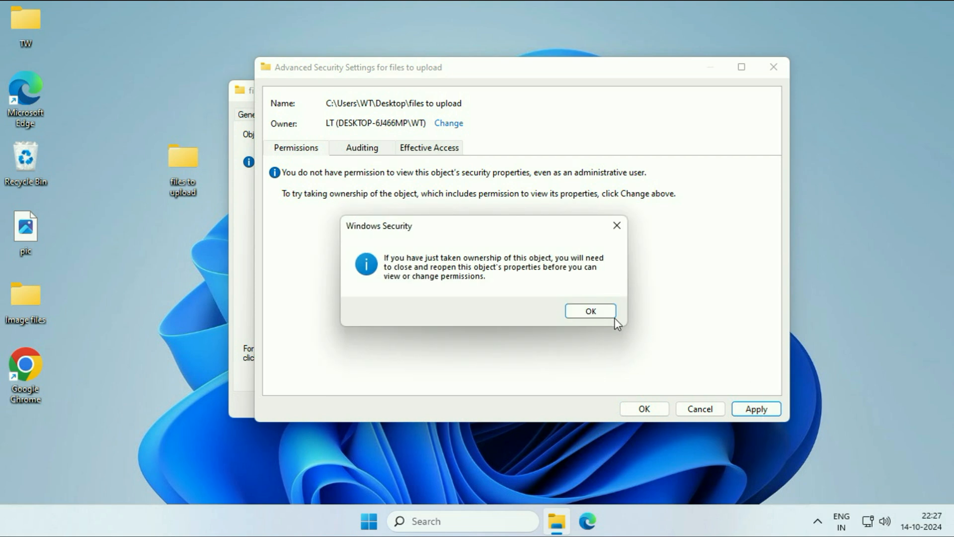
click(588, 311)
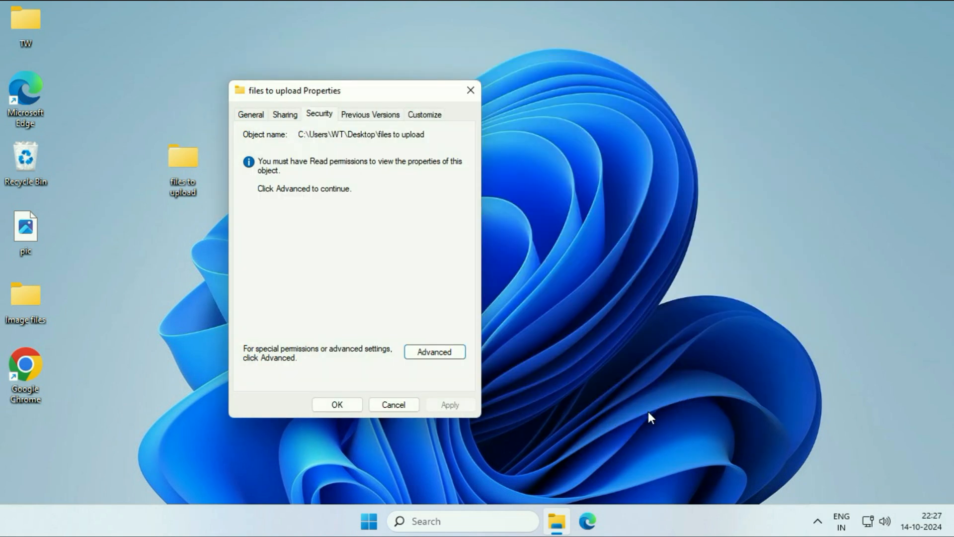
mouse_move(511, 359)
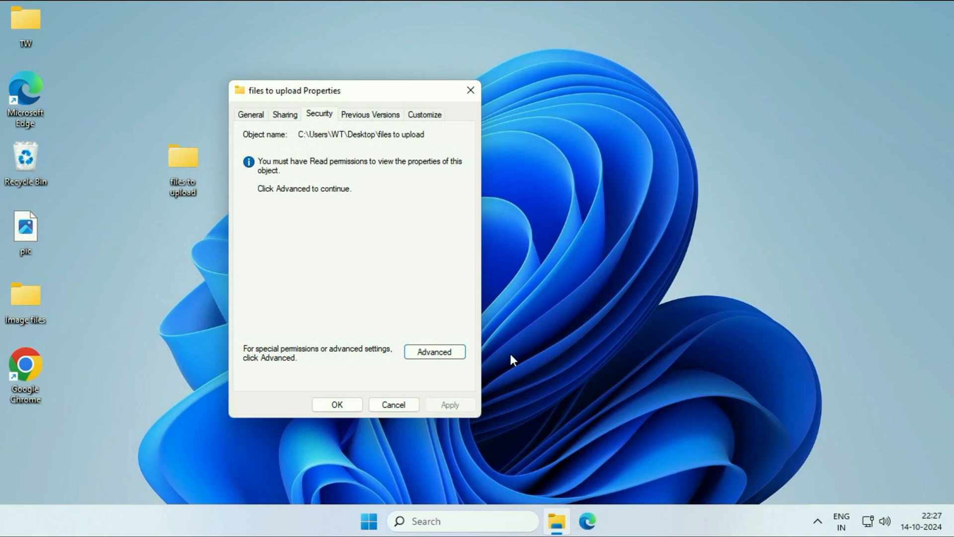
Reopen Advanced Security Settings and enable Change permissions to unlock the permission entries
click(435, 352)
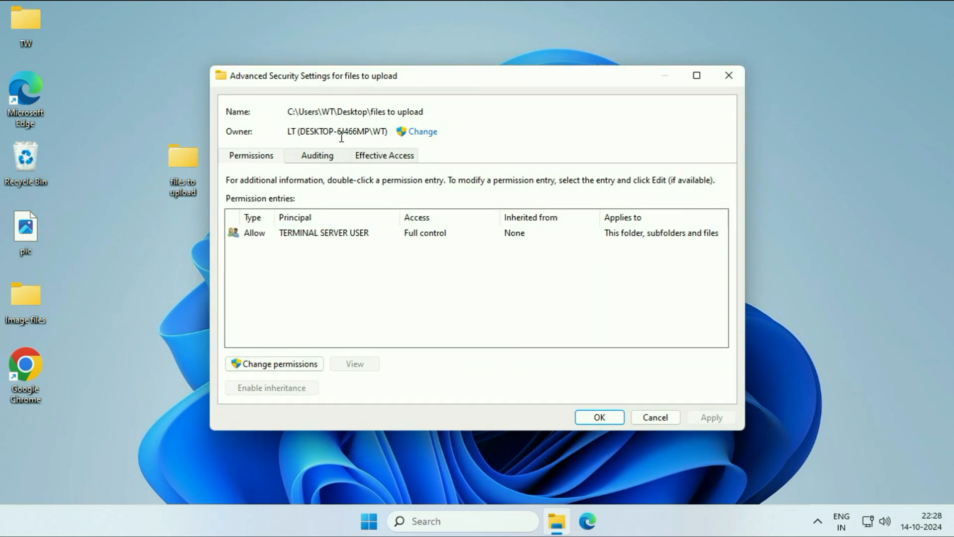
double_click(377, 132)
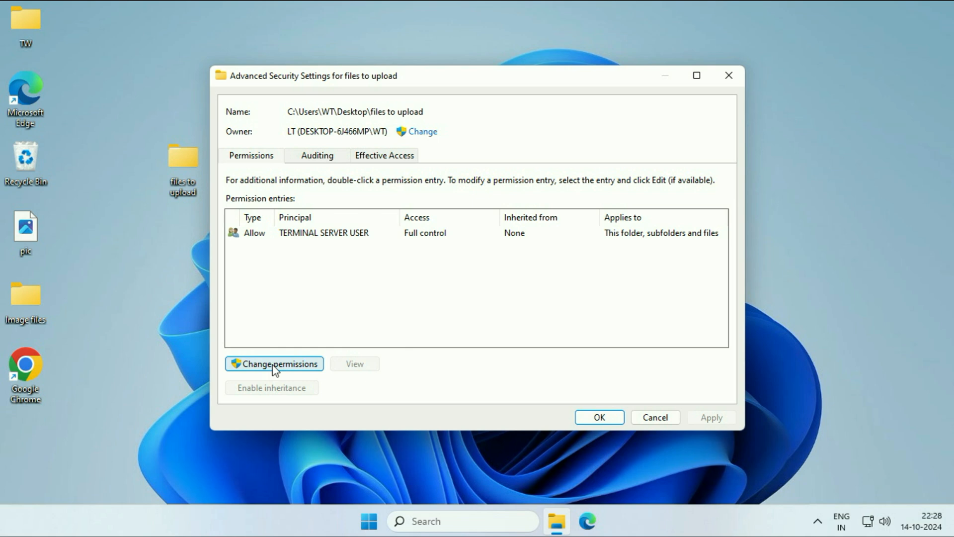
click(275, 363)
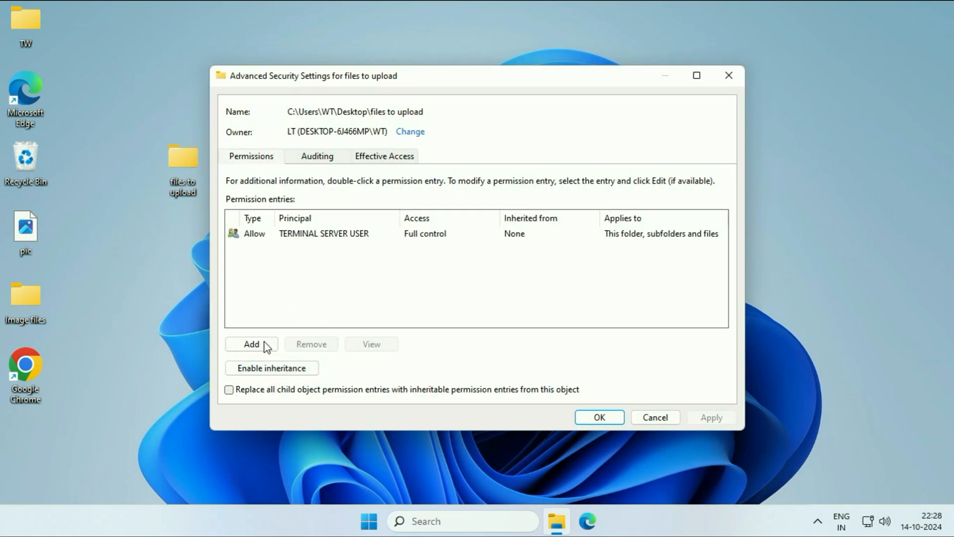
Add a new permission entry and select the WT account as its principal via Find Now
click(251, 343)
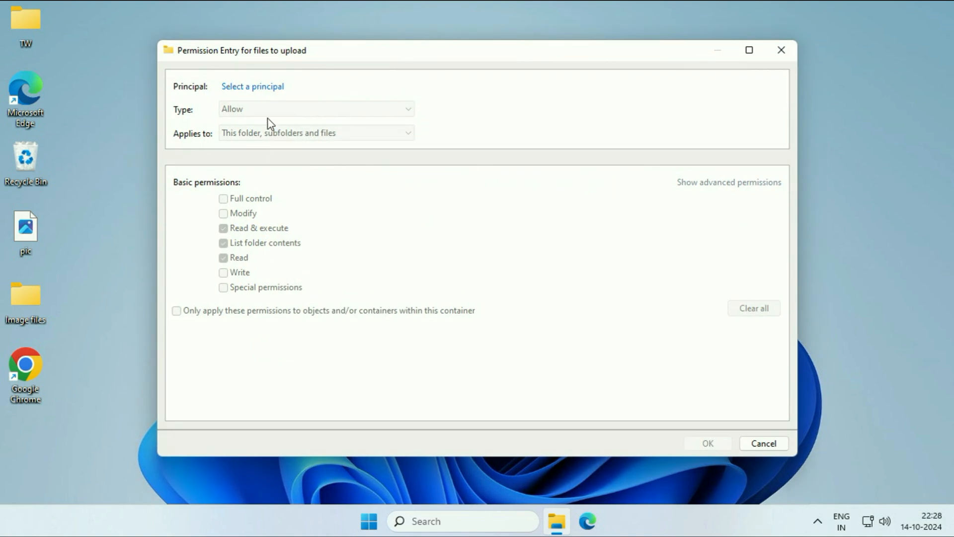
mouse_move(271, 91)
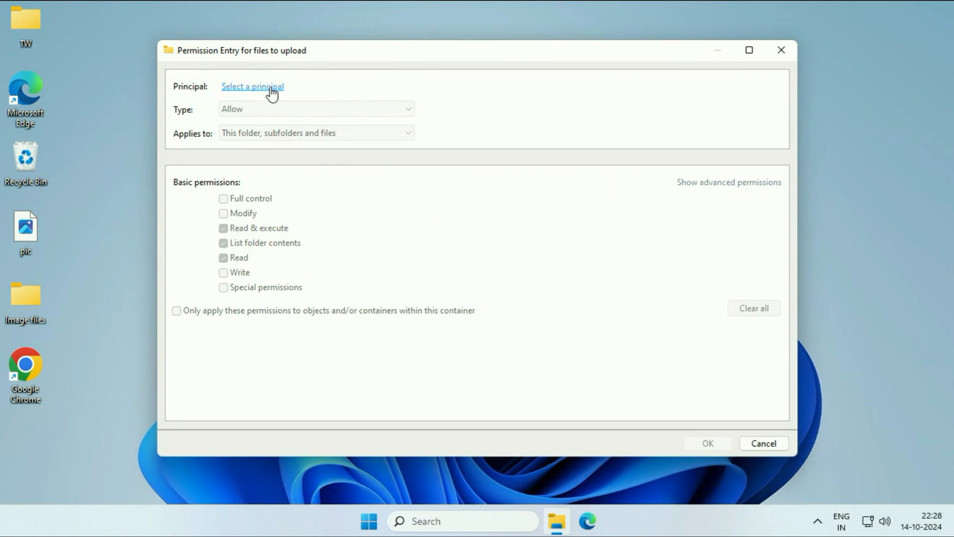
click(251, 85)
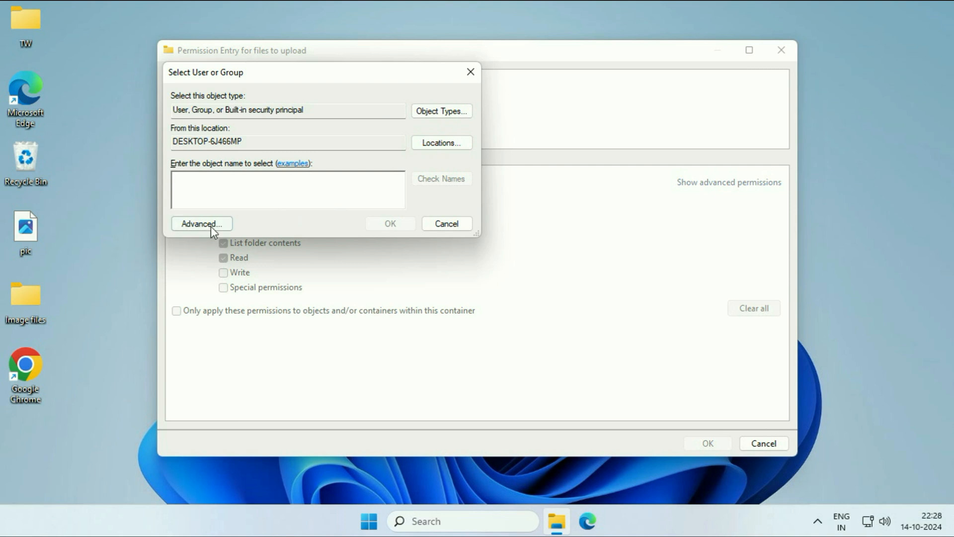
click(202, 223)
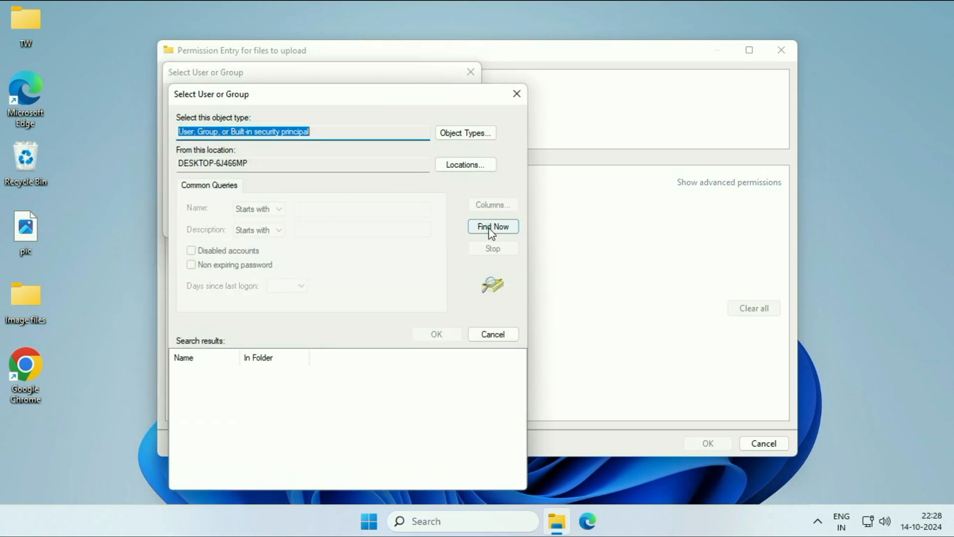
click(492, 226)
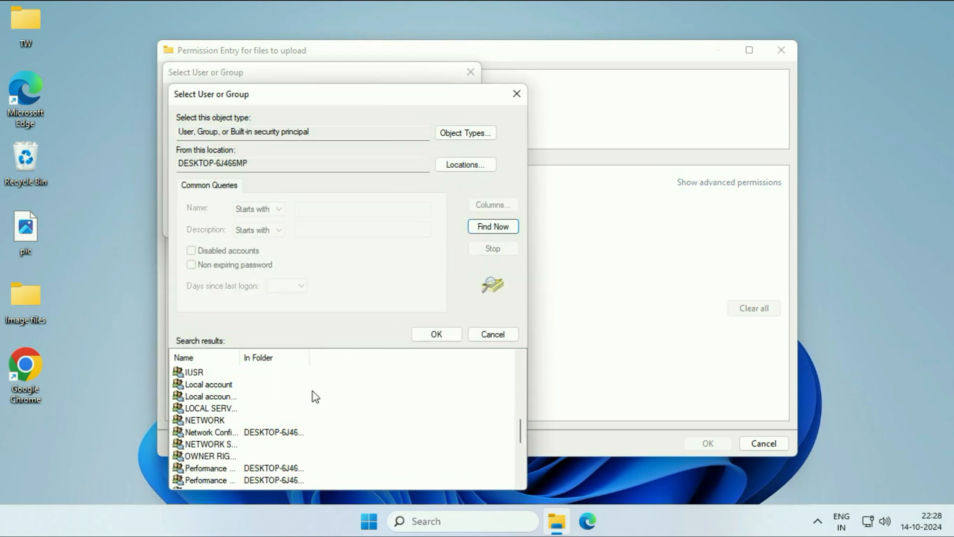
scroll(down, 3)
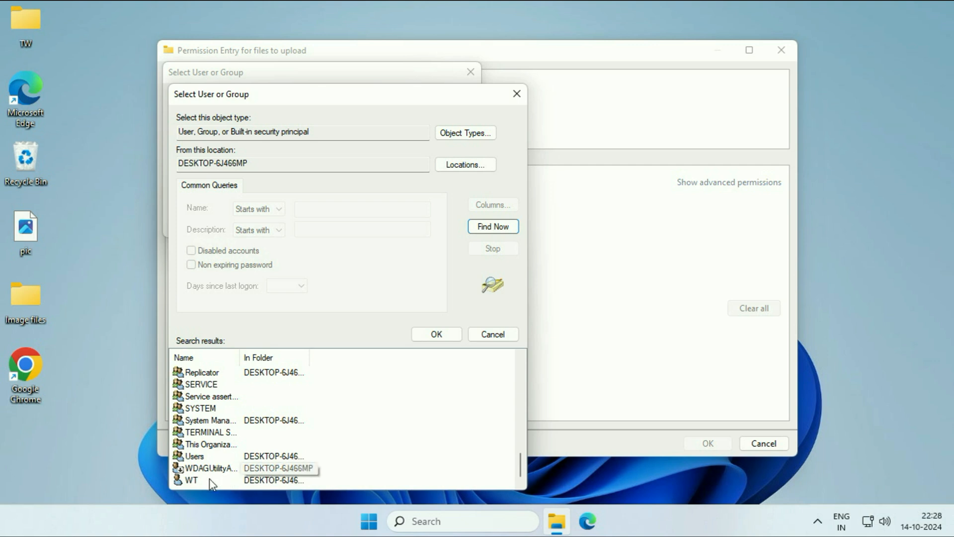
double_click(192, 480)
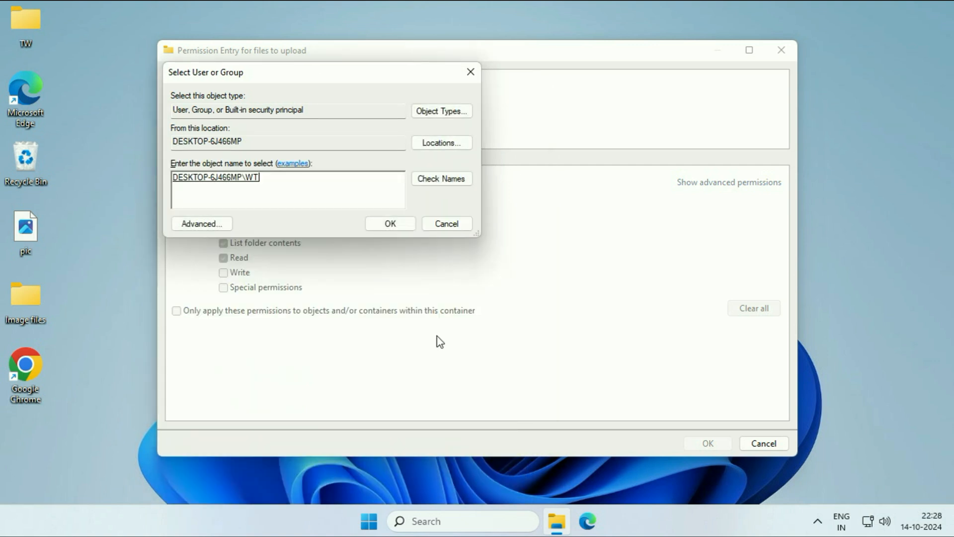
click(390, 224)
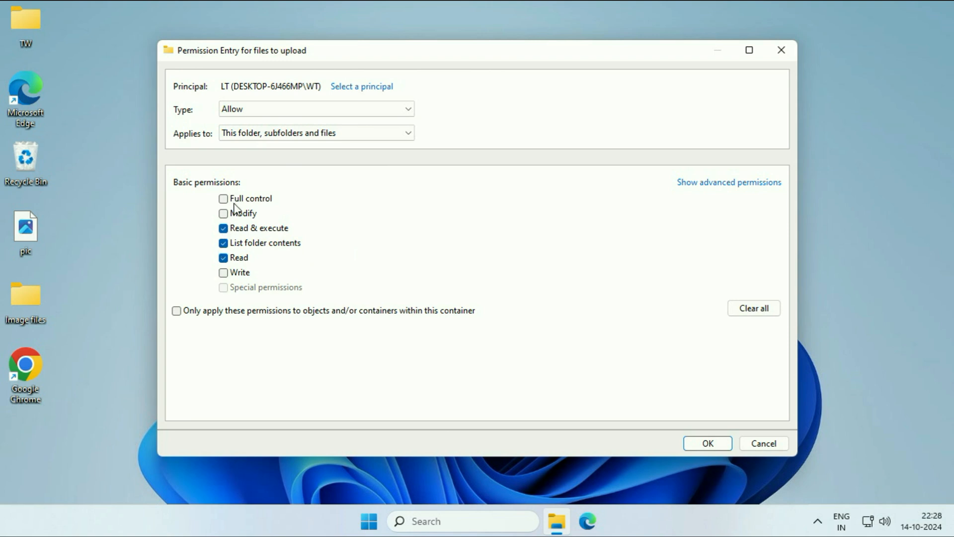
mouse_move(288, 204)
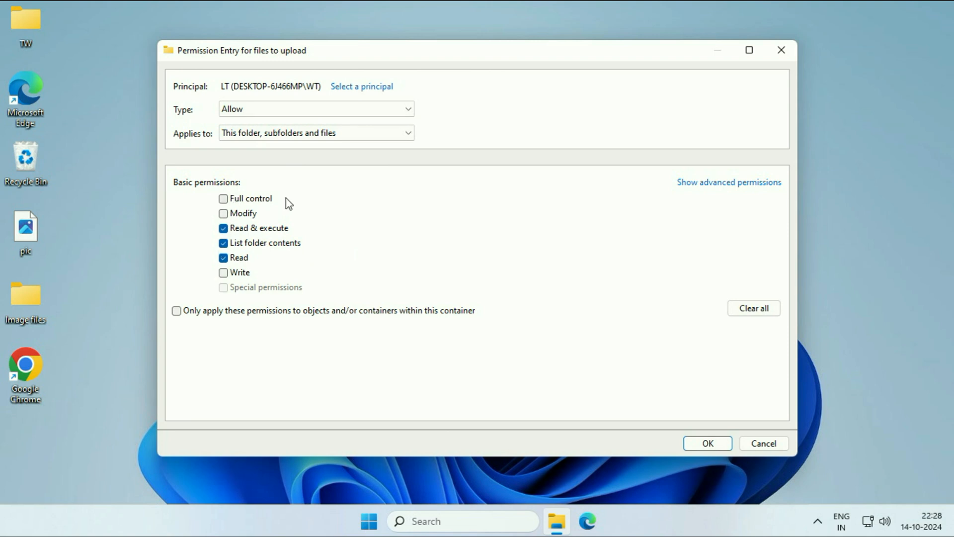
Grant the entry Full control over this folder, subfolders and files and save it
click(224, 199)
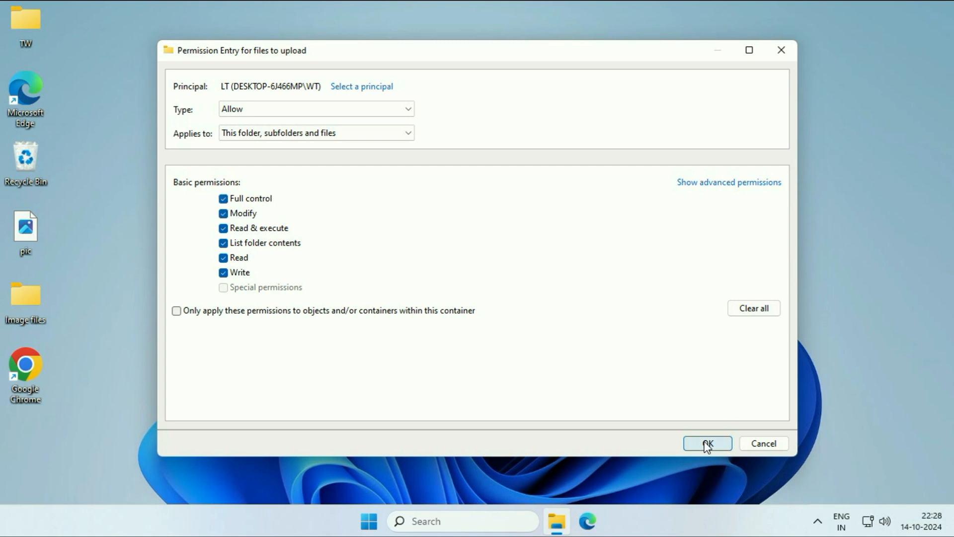
click(706, 443)
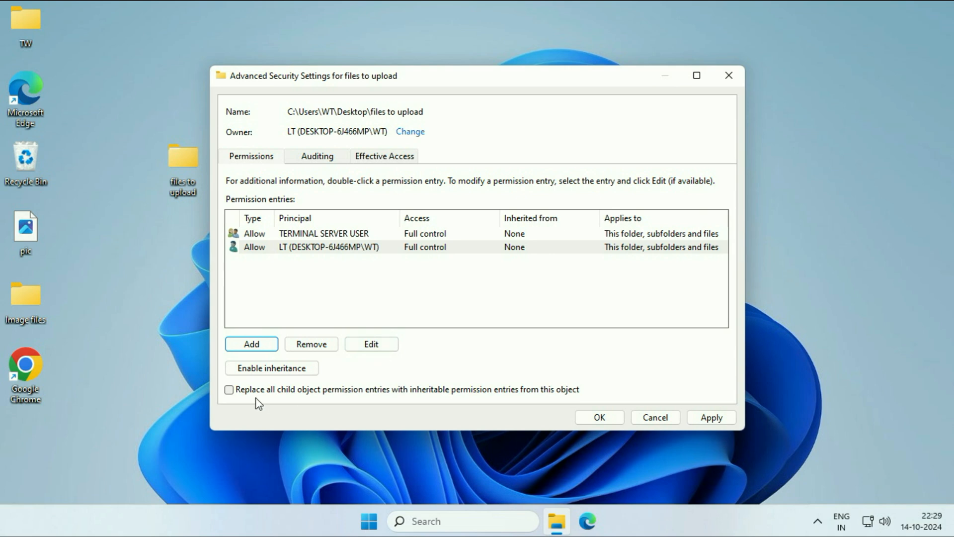
Enable 'Replace all child object permission entries', apply, and confirm the warning with Yes
click(228, 390)
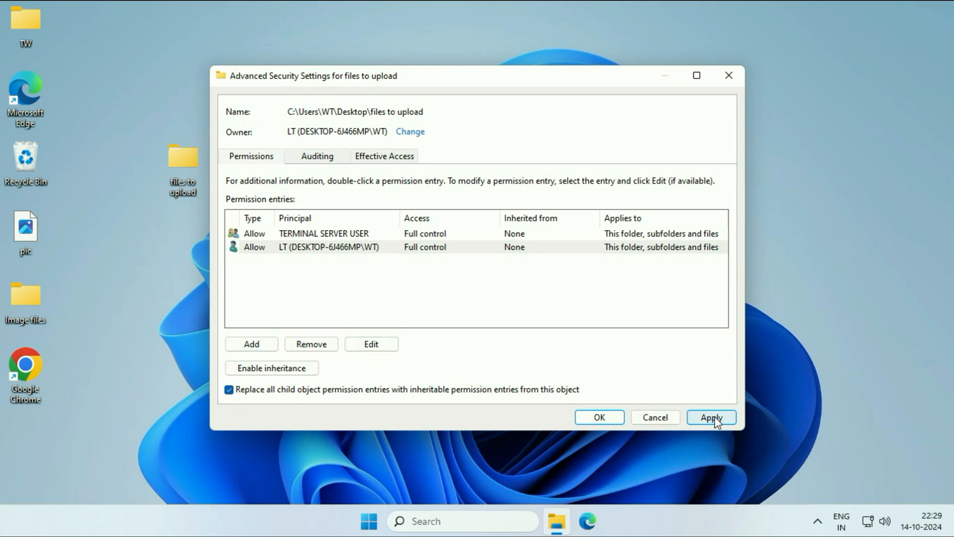
click(711, 416)
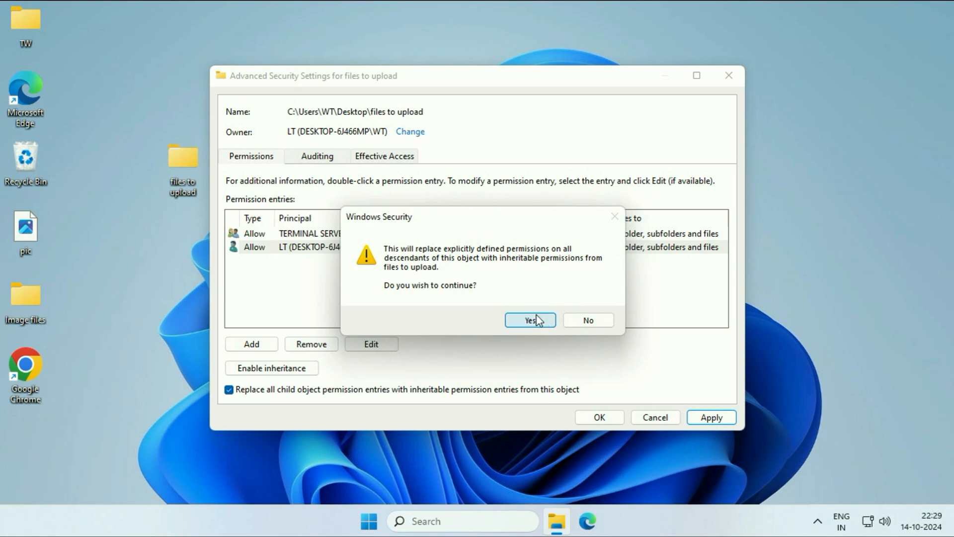
click(527, 319)
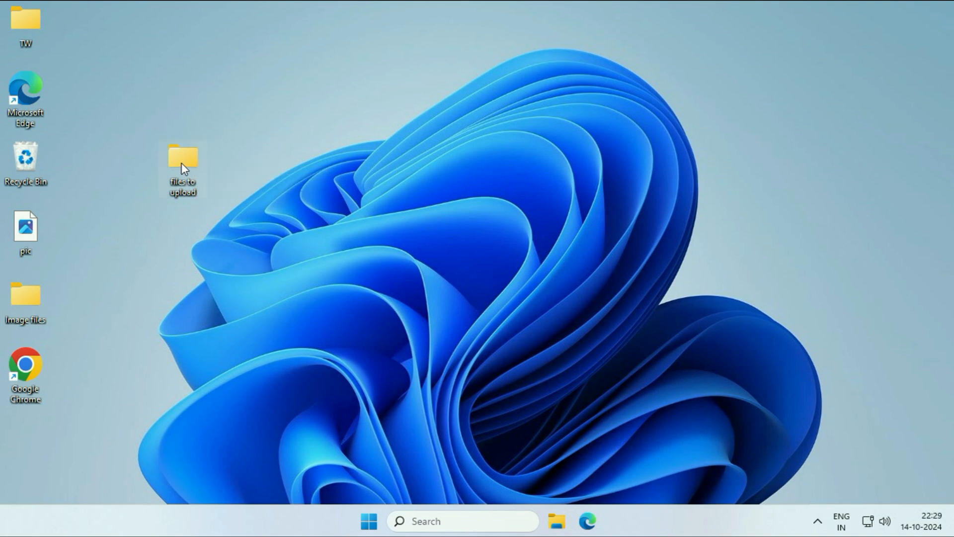
Open the 'files to upload' folder successfully, close it, and delete it from the desktop
double_click(181, 157)
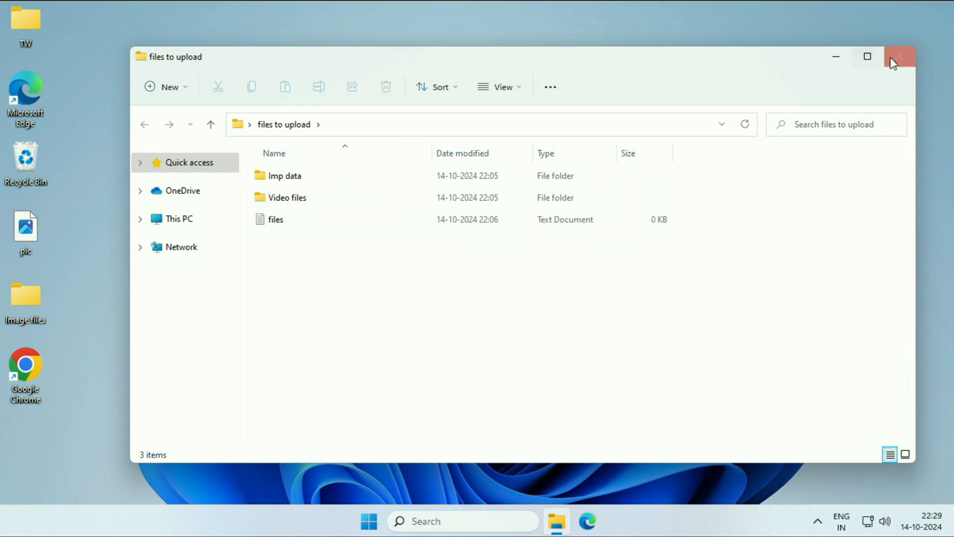
click(900, 55)
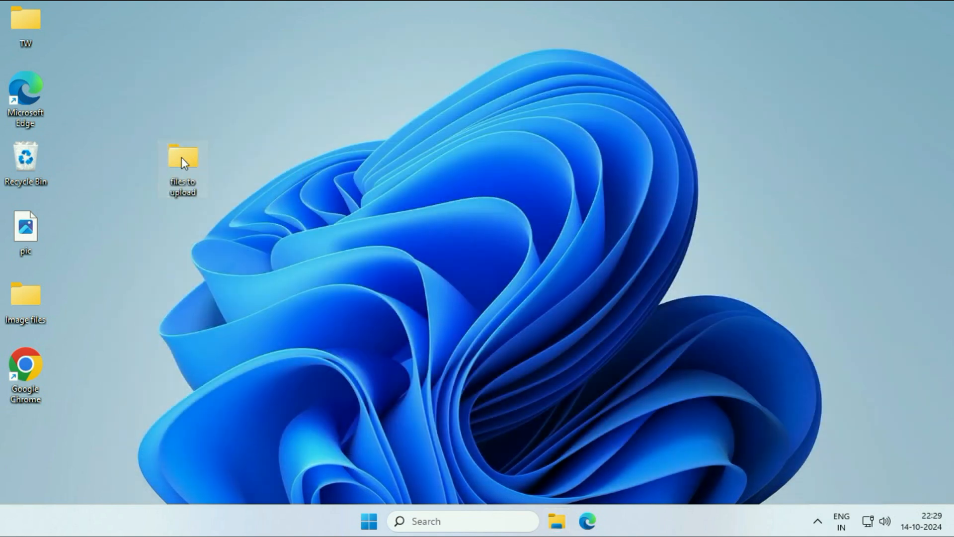
right_click(183, 161)
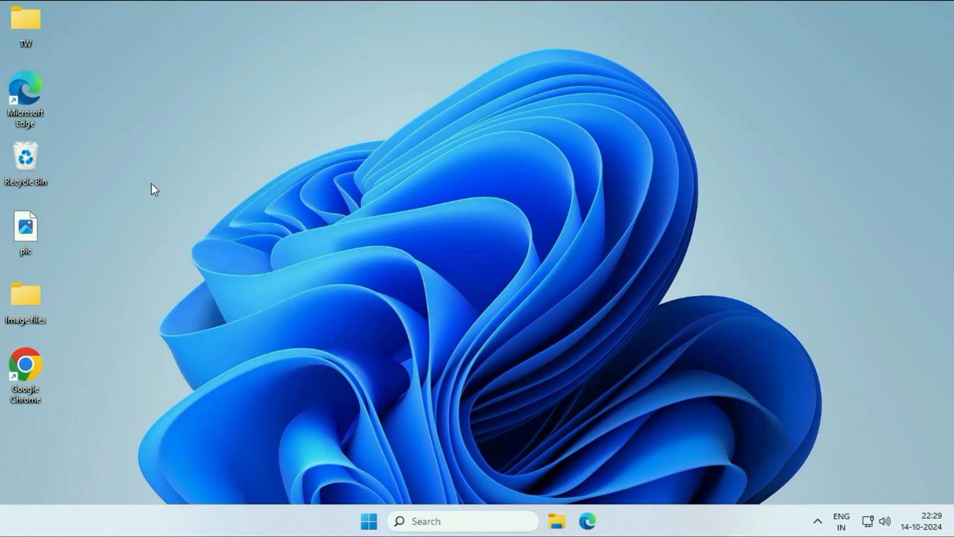
mouse_move(176, 180)
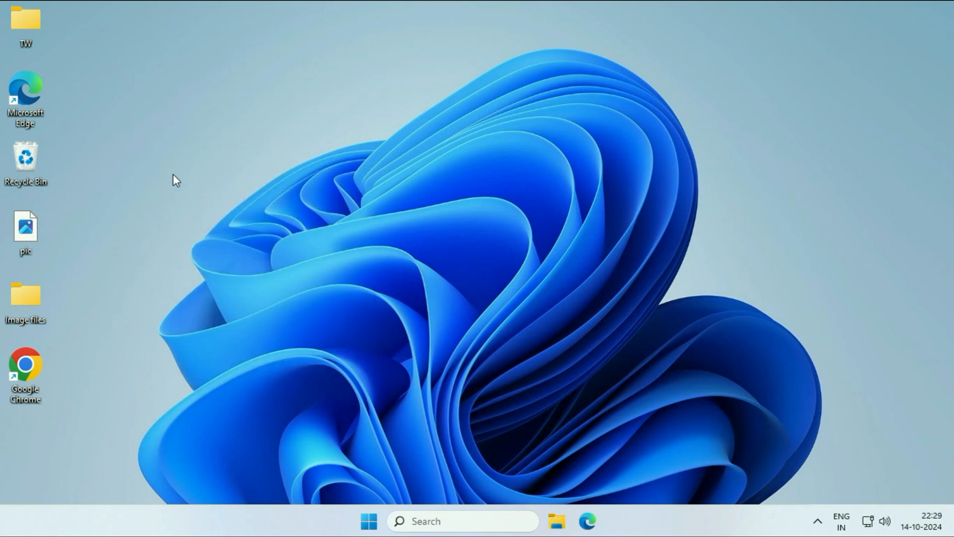